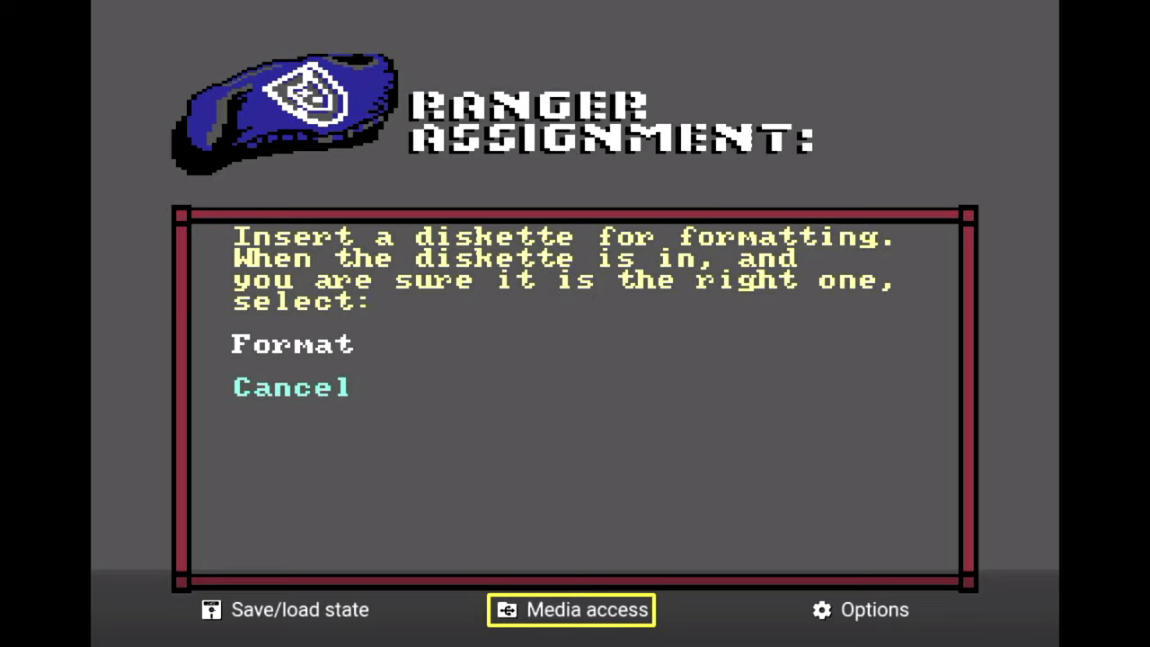
Insert the Roster Diskette image, decline the saved commander, and start Elite past its title screen.
{"action": "left_click", "coordinate": [571, 609]}
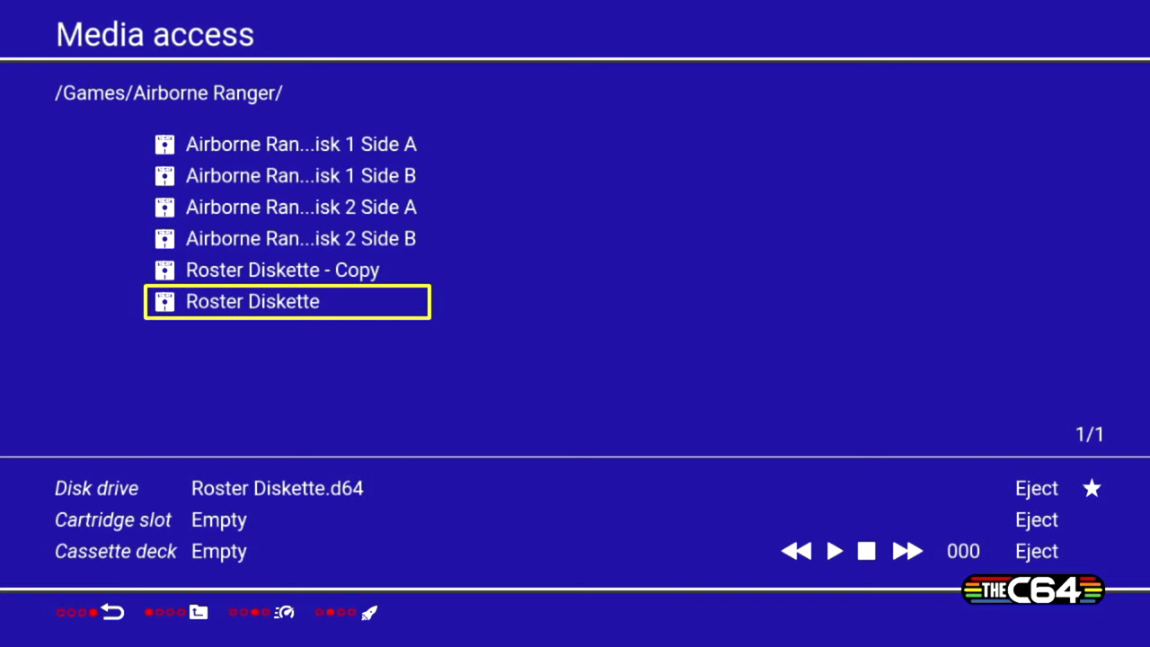
{"action": "left_click", "coordinate": [251, 302]}
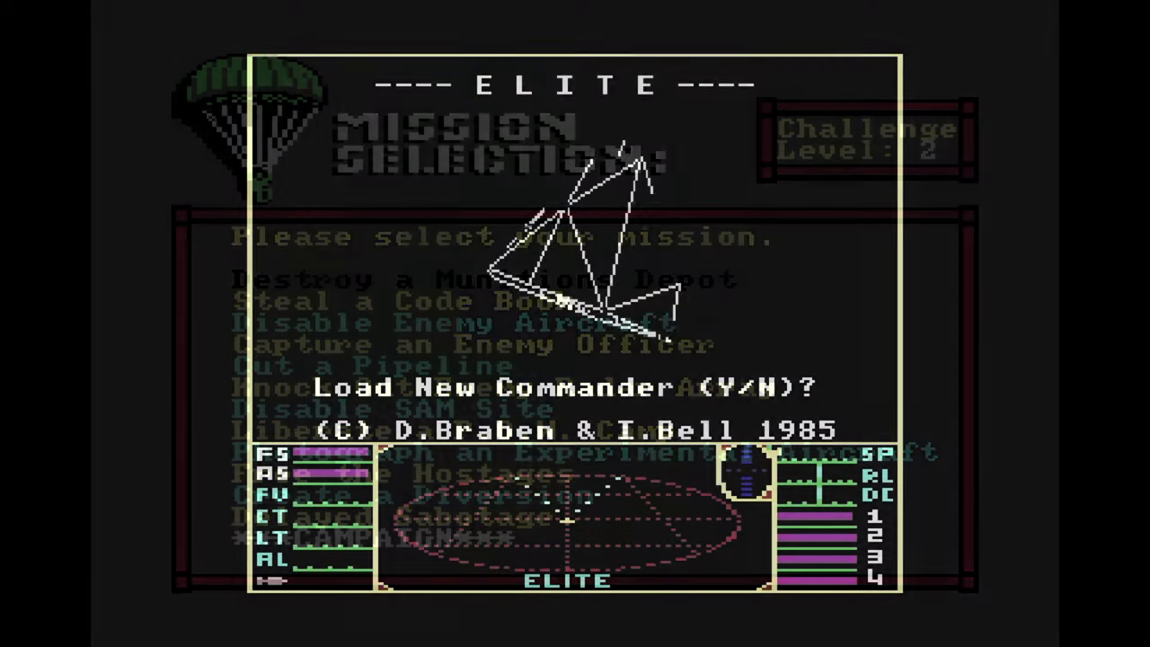
{"action": "key", "text": "y"}
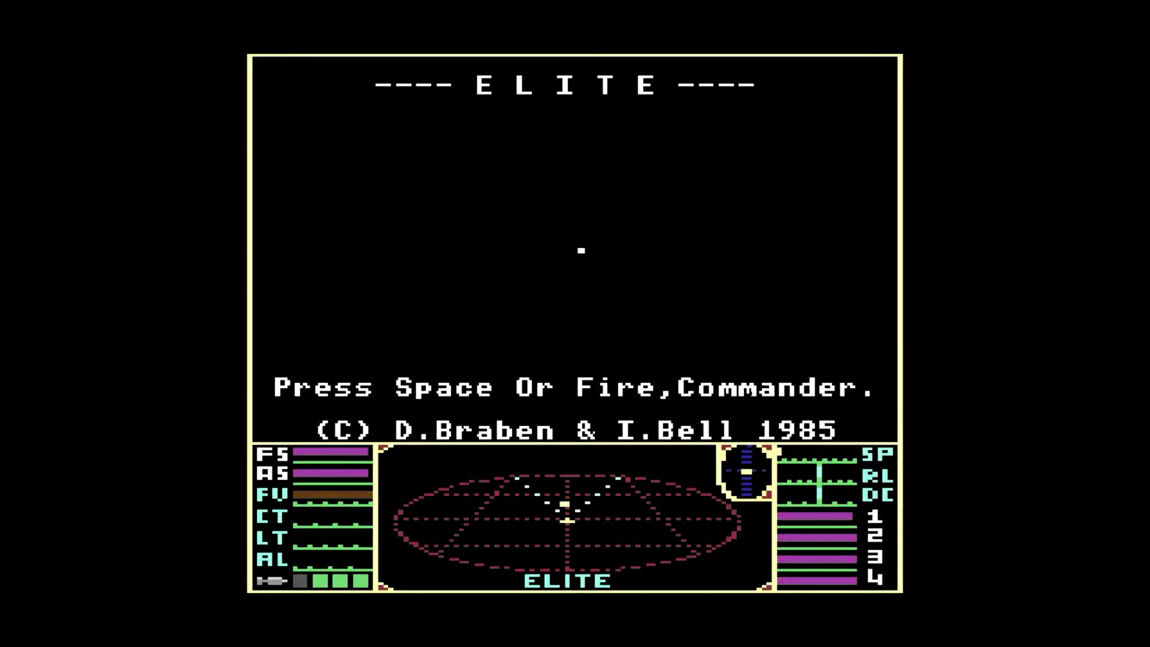
{"action": "key", "text": "space"}
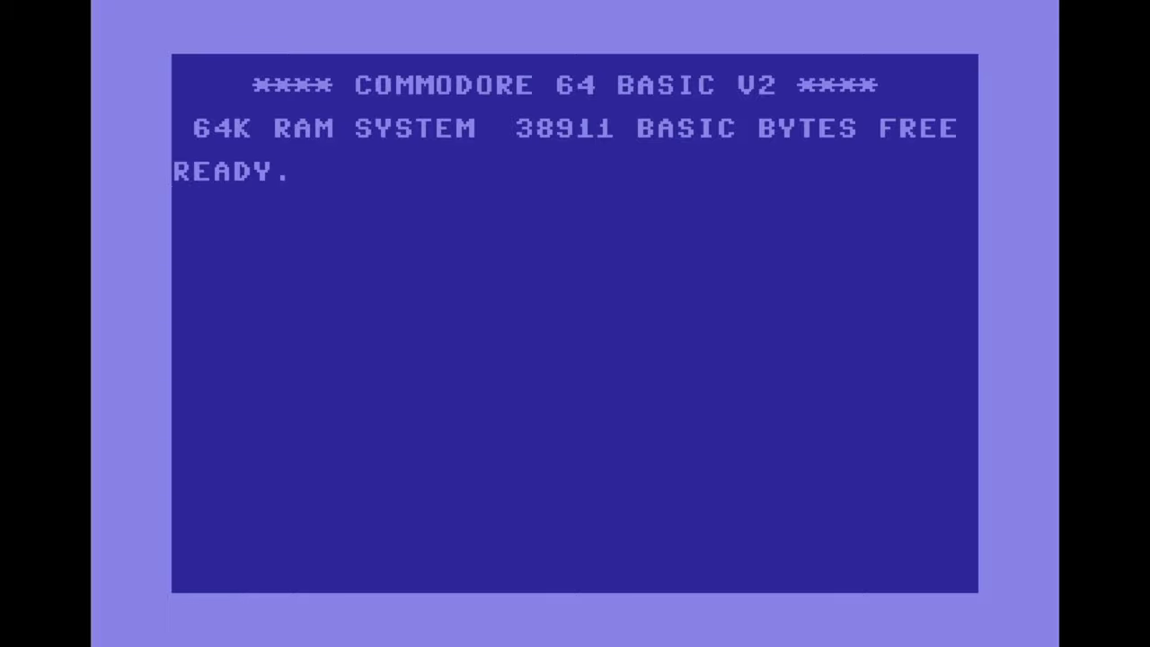
Load and LIST the disk directory, then begin loading the WAVES program.
{"action": "type", "text": "LOAD\"$\",8"}
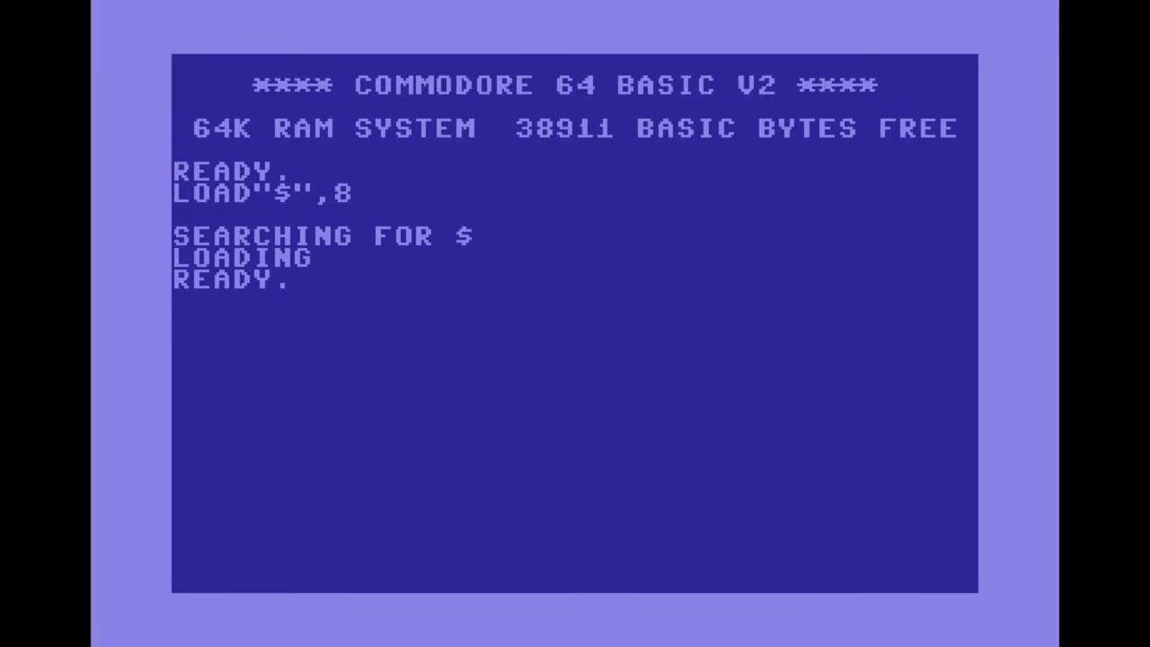
{"action": "type", "text": "LIST"}
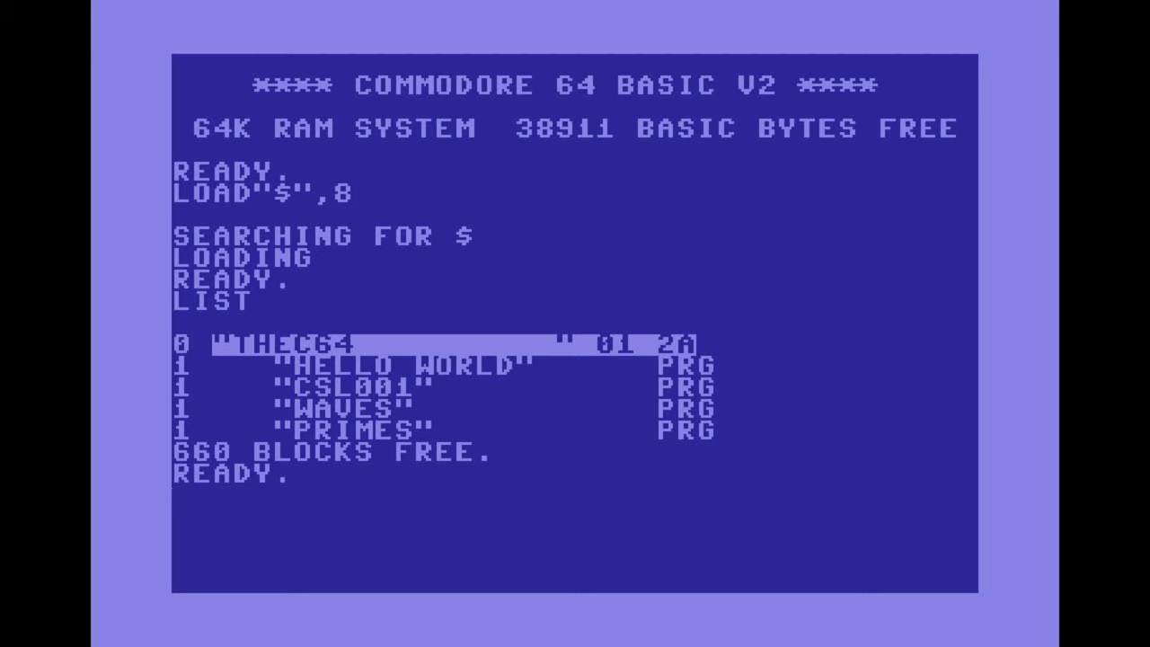
{"action": "type", "text": "LOAD\"WAV"}
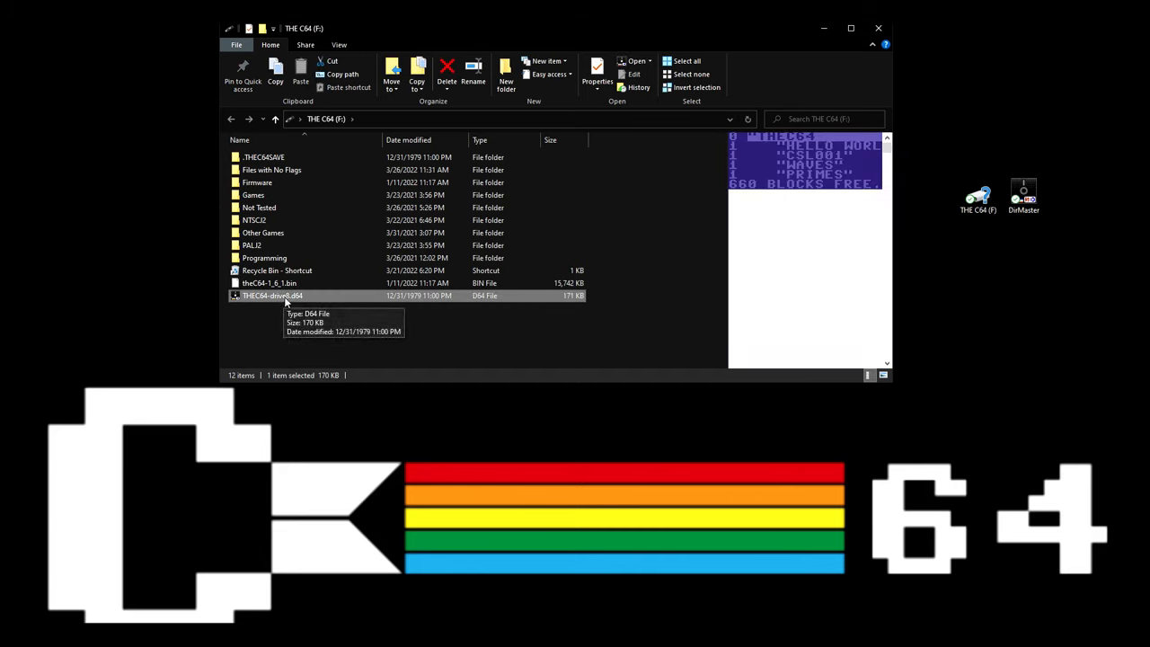
Bring up the context actions for the D64 disk image on the THE C64 drive.
{"action": "right_click", "coordinate": [274, 295]}
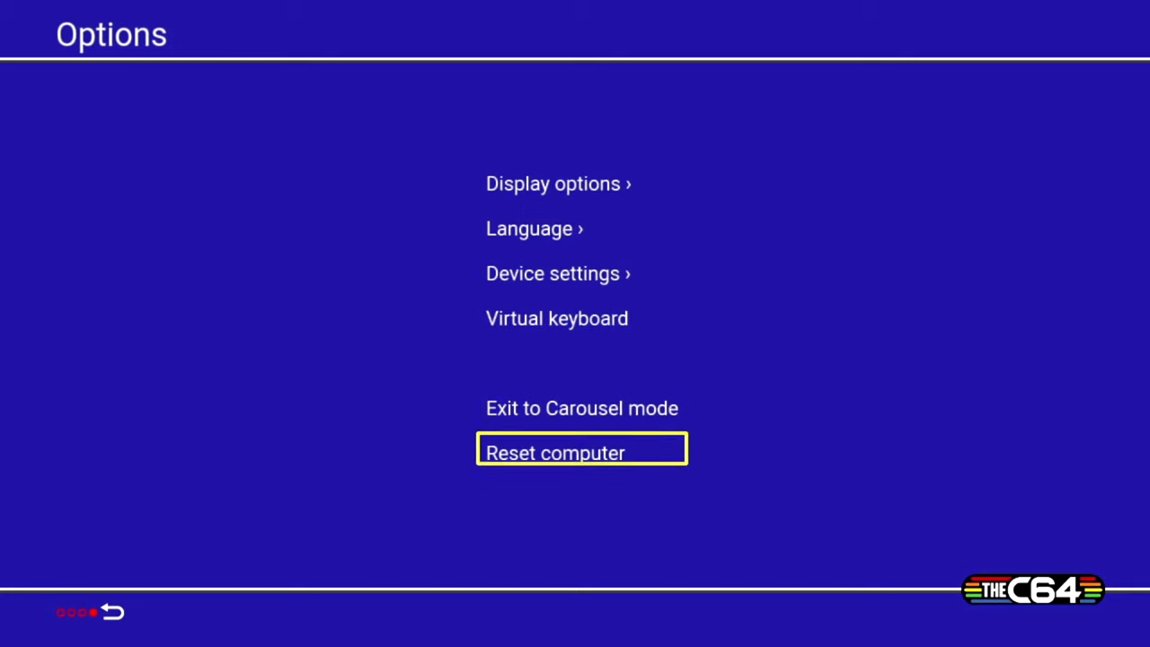
Reset the computer, step through Airborne Ranger's format and name prompts, and reach Media access.
{"action": "left_click", "coordinate": [582, 453]}
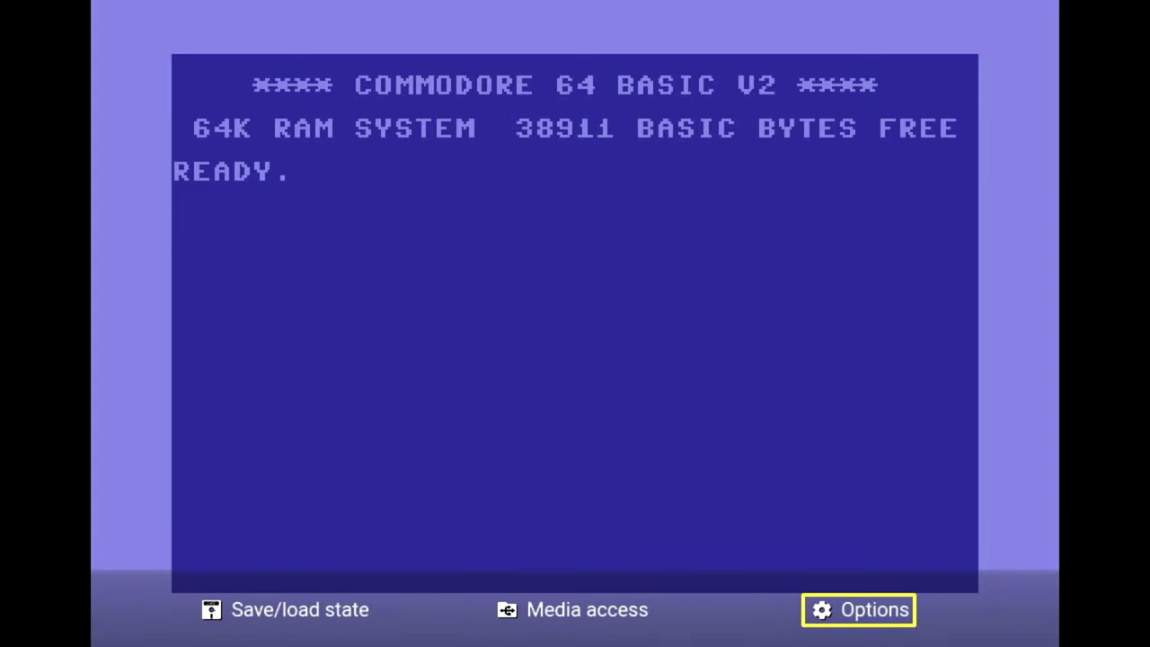
{"action": "left_click", "coordinate": [585, 609]}
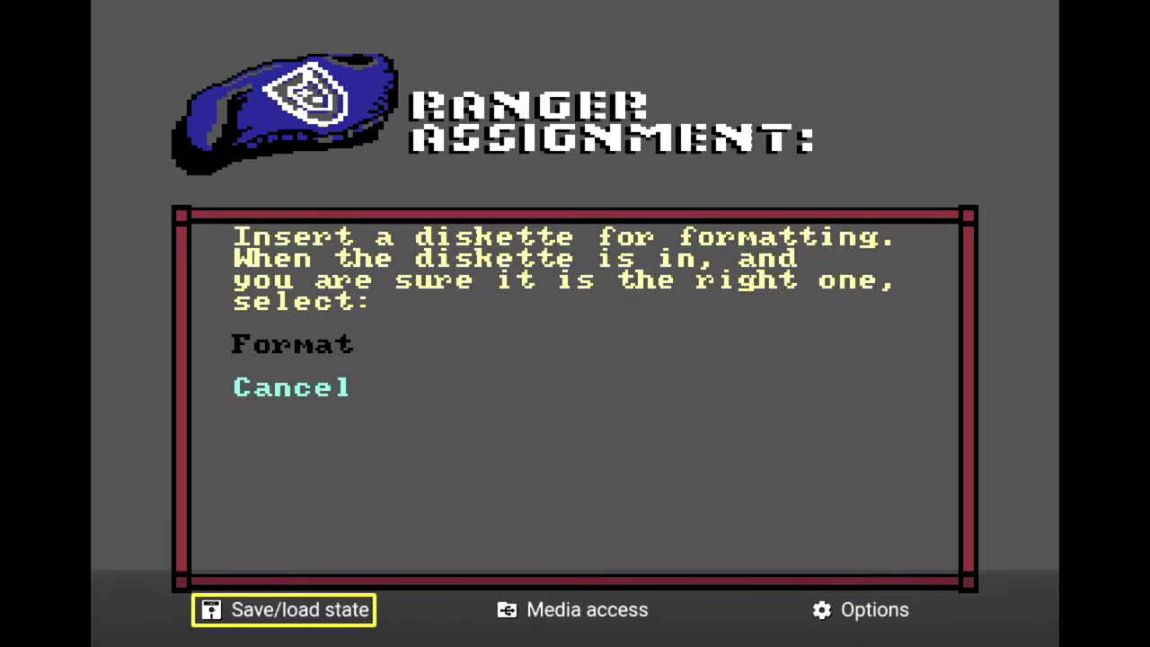
{"action": "left_click", "coordinate": [573, 609]}
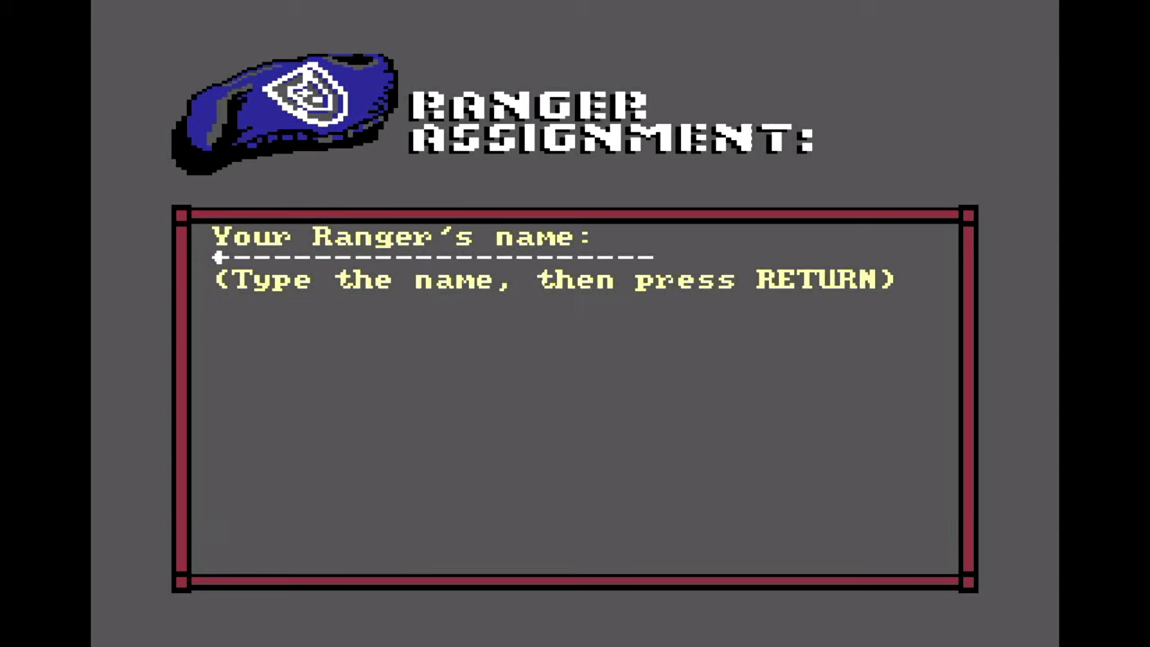
{"action": "key", "text": "Return"}
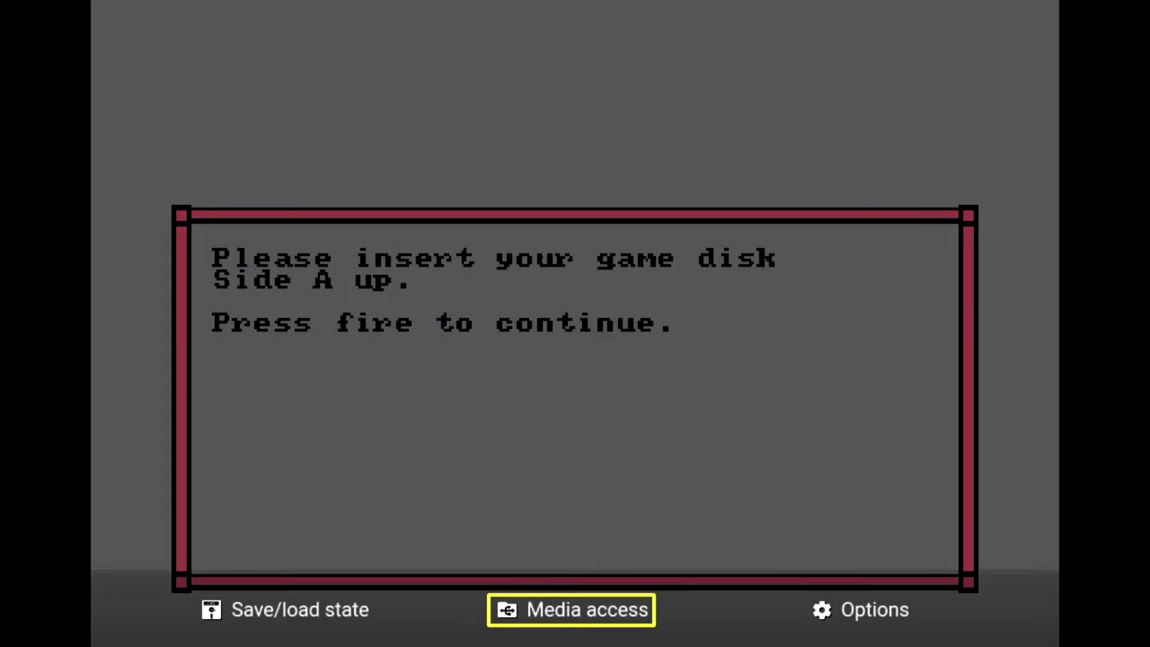
{"action": "left_click", "coordinate": [571, 609]}
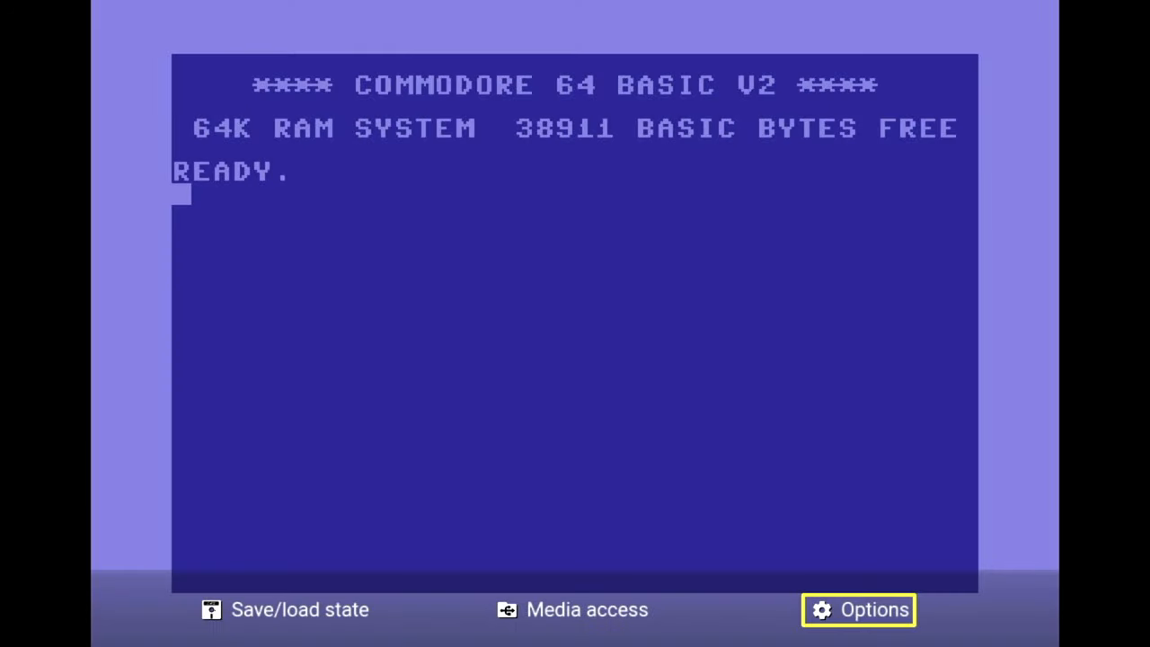
LIST the ROSTER DISK directory, then enter SYS64738 to reset to BASIC.
{"action": "left_click", "coordinate": [585, 609]}
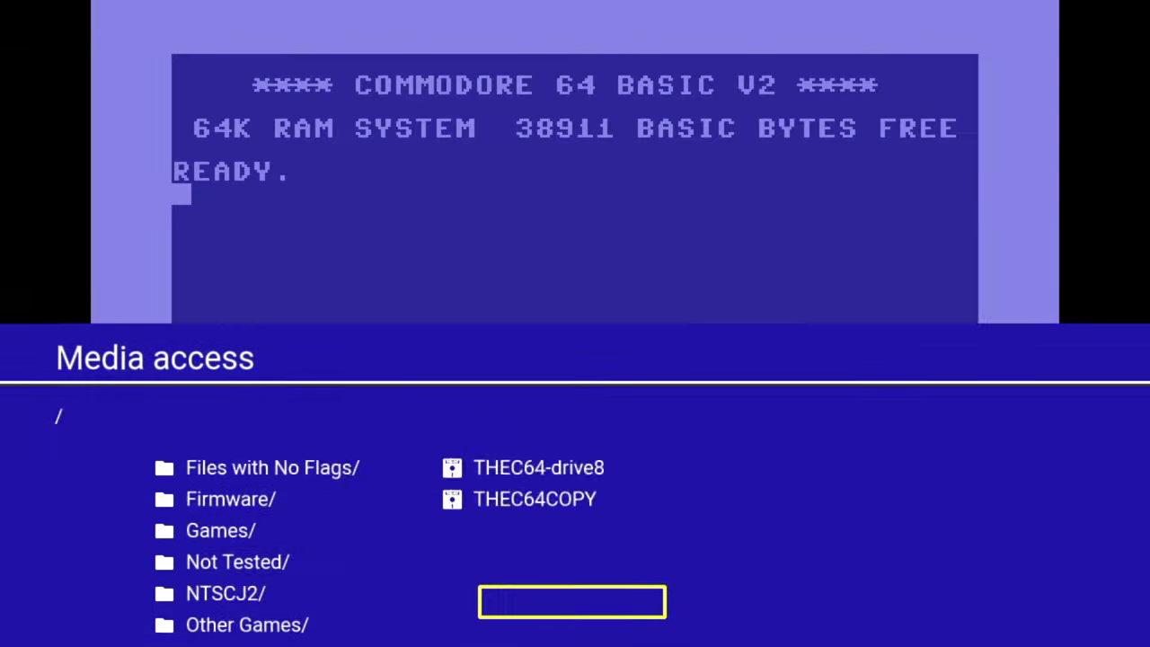
{"action": "type", "text": "LOAD\"$\",8"}
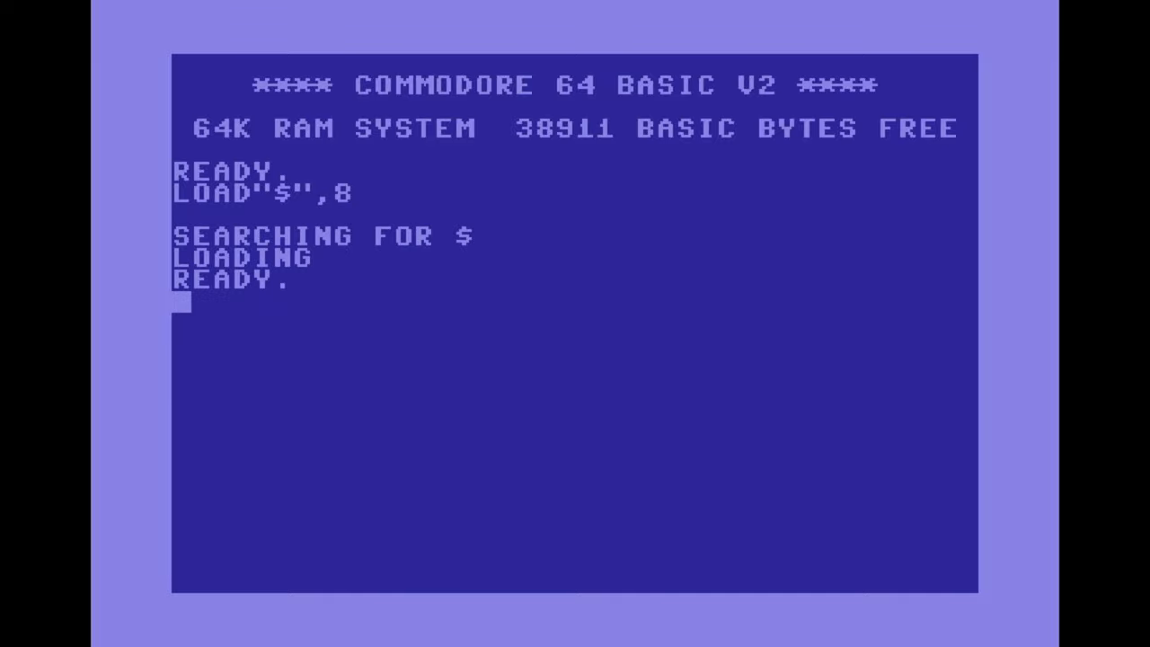
{"action": "type", "text": "LIST"}
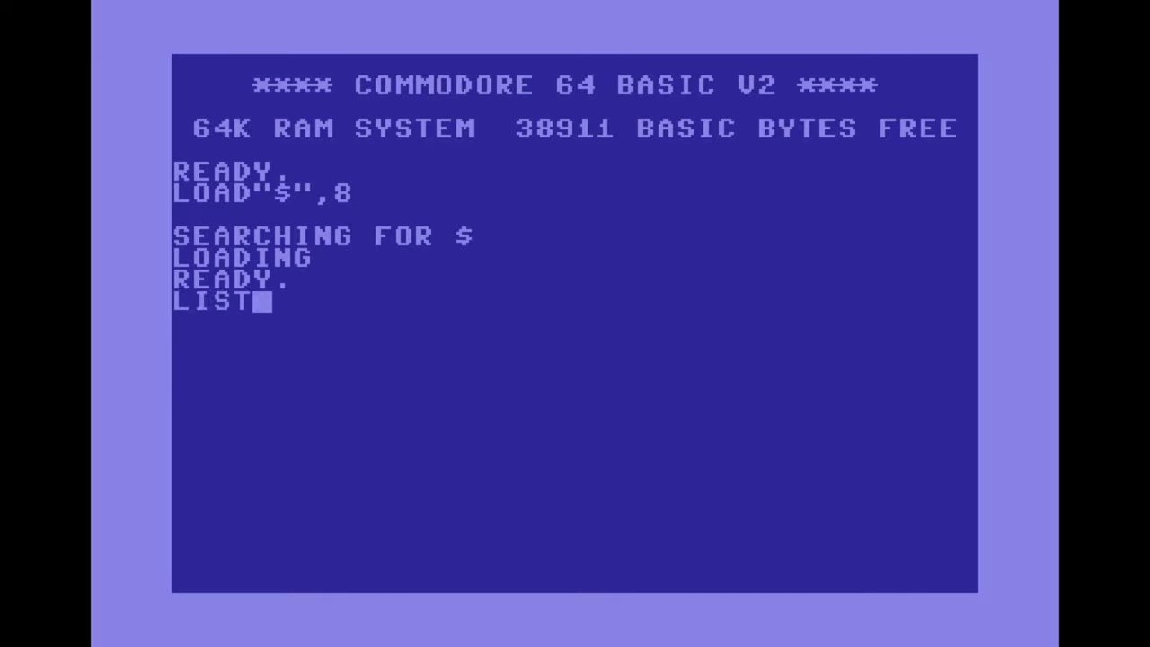
{"action": "key", "text": "Return"}
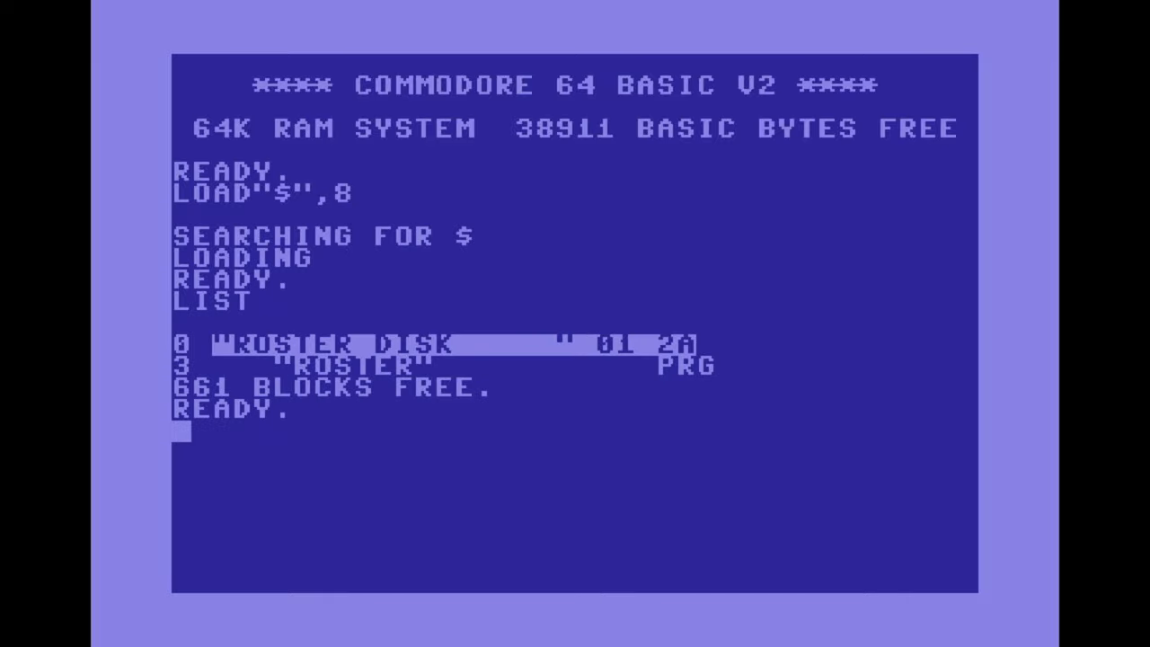
{"action": "type", "text": "SYS64738"}
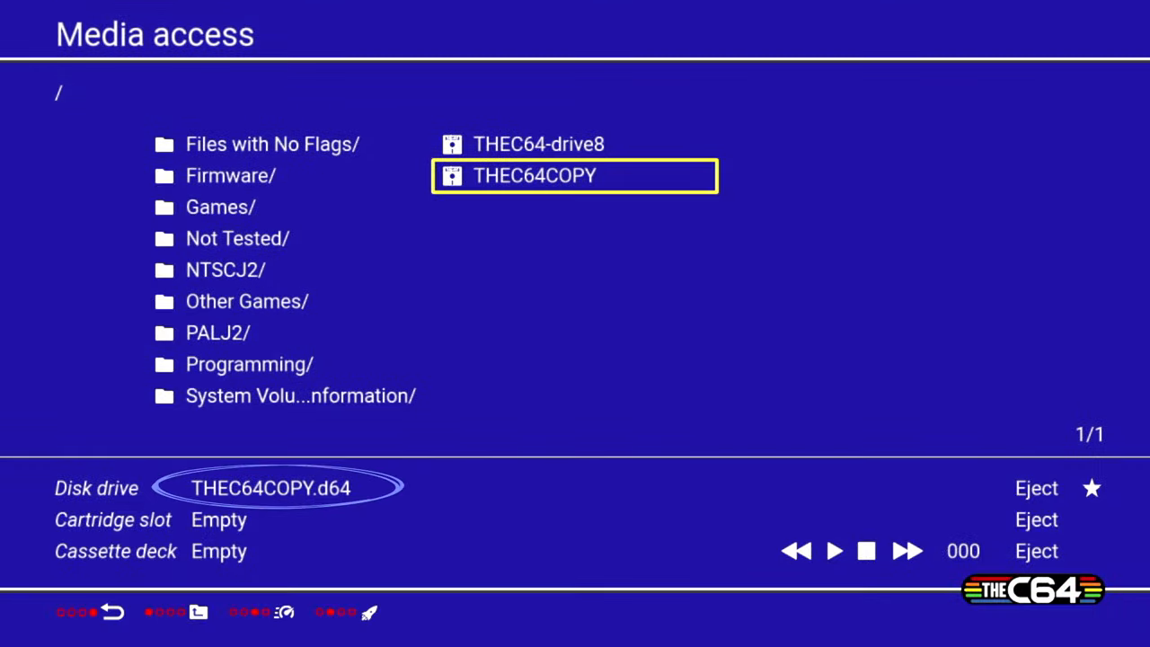
Insert THEC64COPY into the drive and begin the OPEN15,8,15,"N0:SA format command.
{"action": "left_click", "coordinate": [575, 176]}
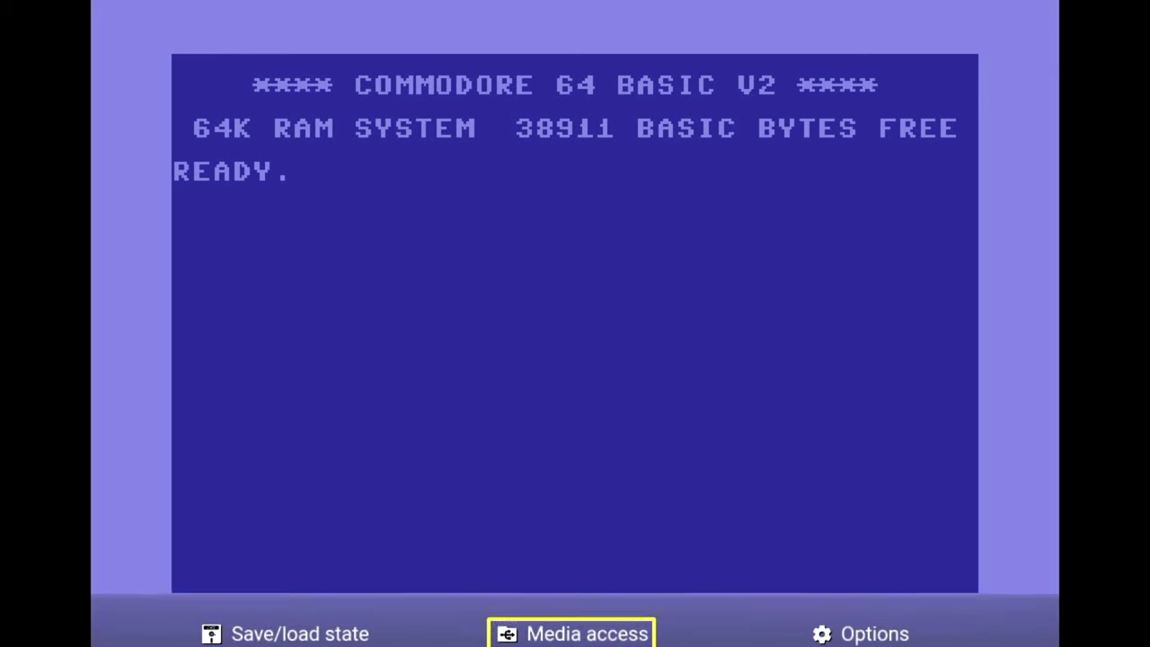
{"action": "left_click", "coordinate": [572, 633]}
{"action": "type", "text": "OPEN15,8,15,\"N0"}
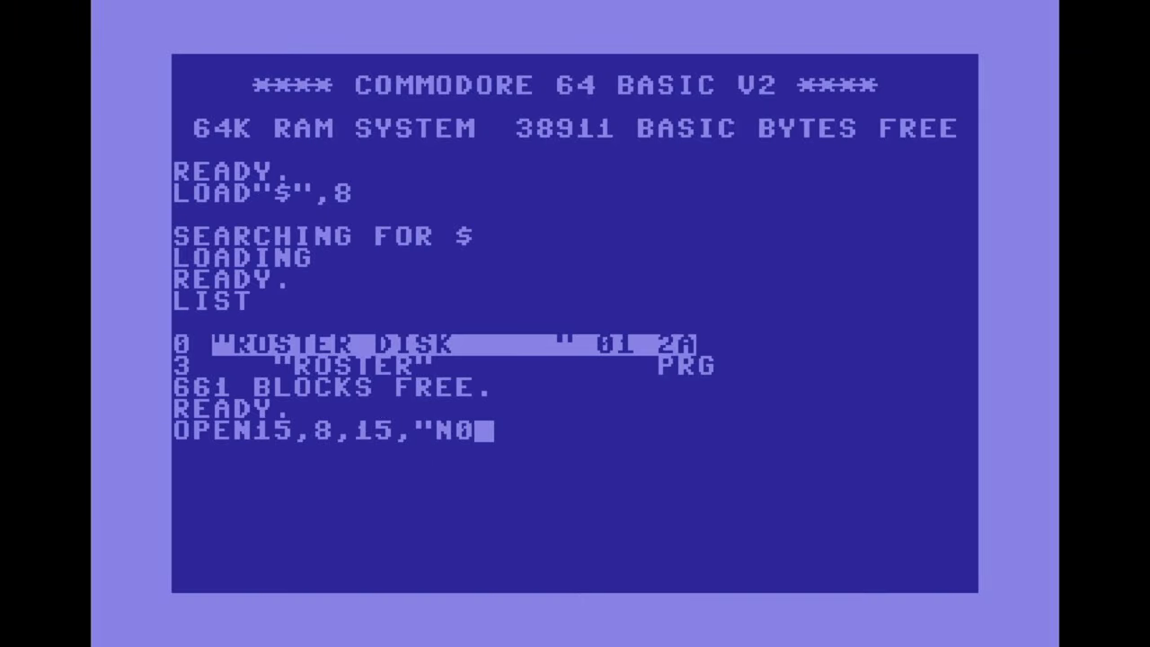
{"action": "type", "text": ":SA"}
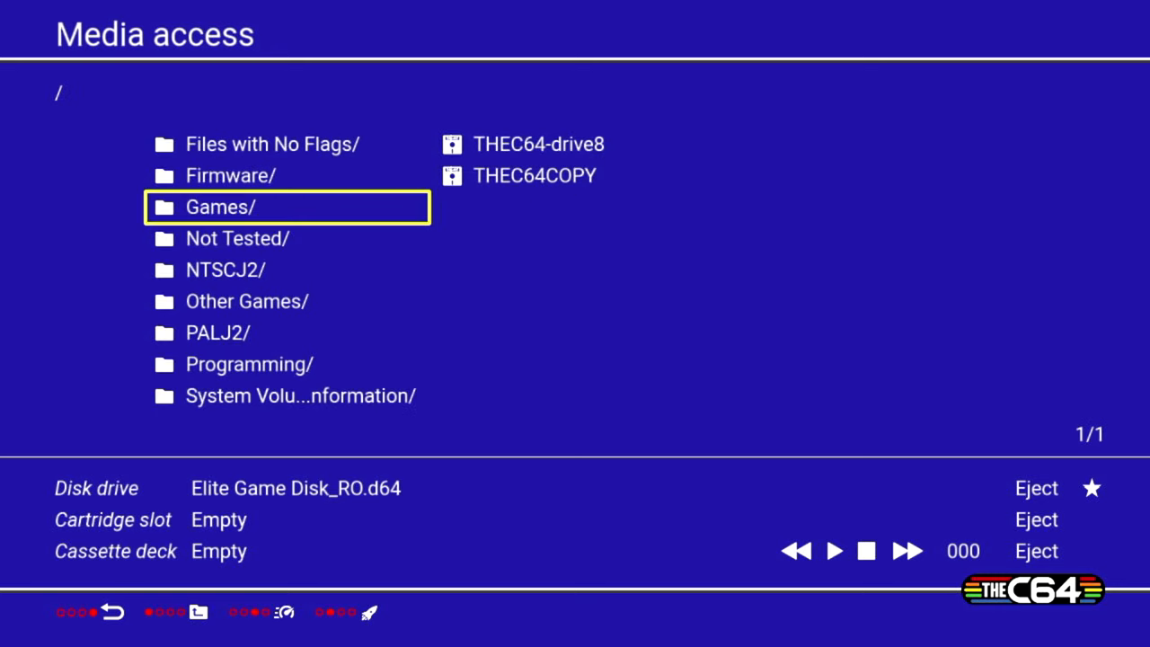
Resume Elite, enter commander name LITOX, and choose 2 to save it to disk.
{"action": "left_click", "coordinate": [534, 176]}
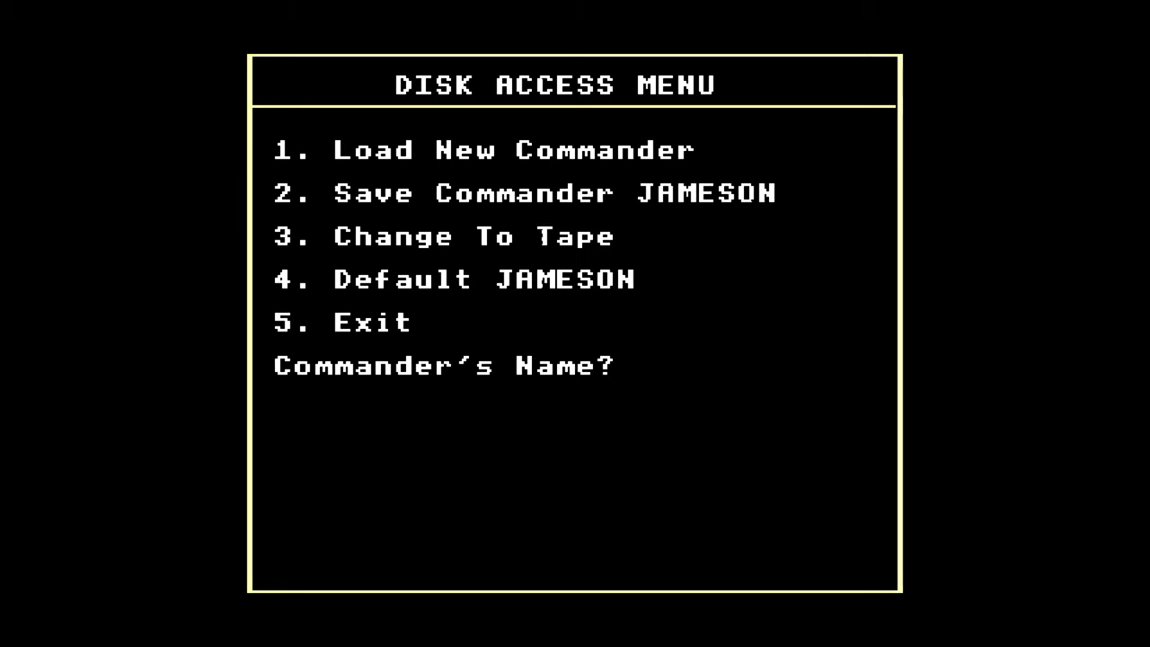
{"action": "type", "text": "LITOX"}
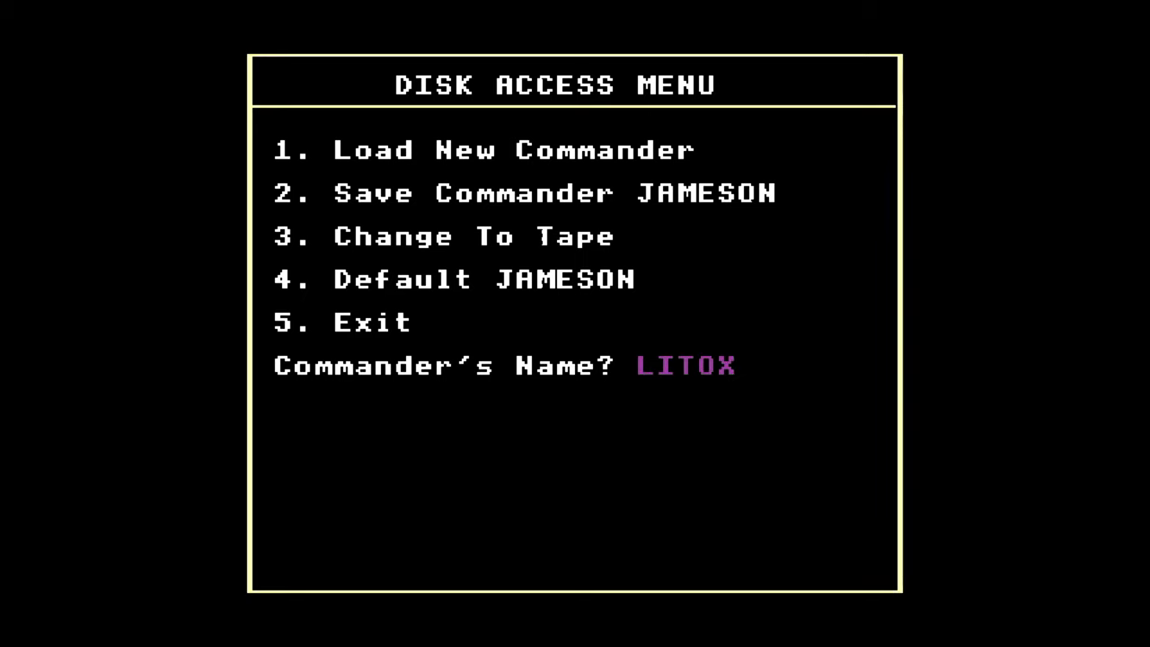
{"action": "type", "text": "2"}
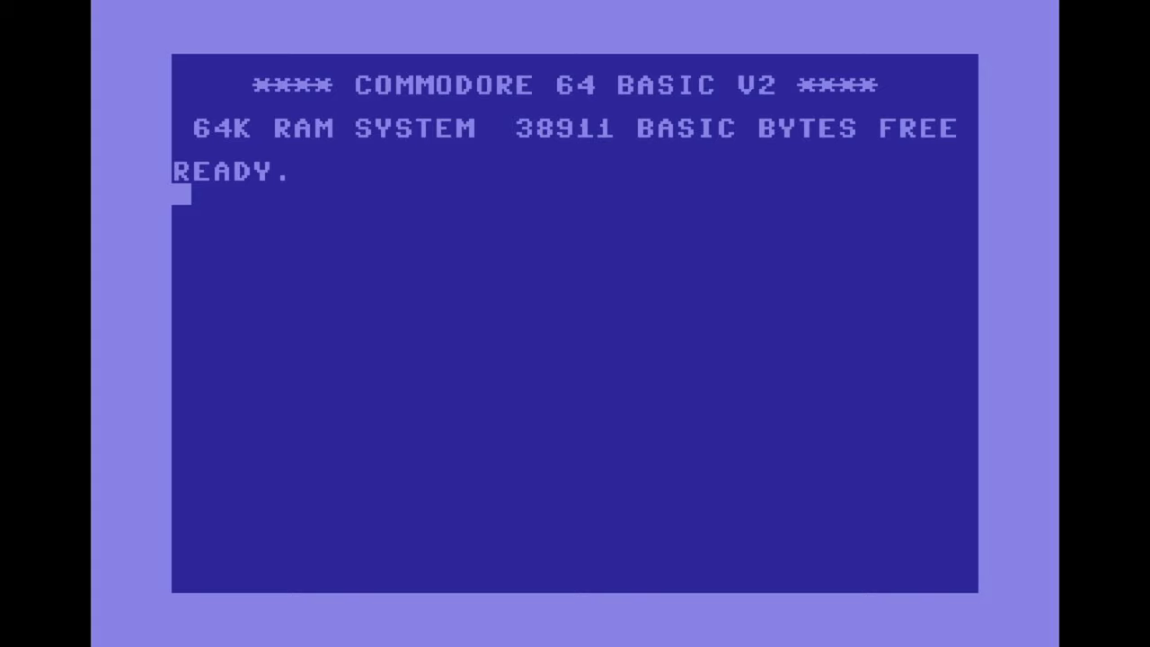
Load the drive 8 directory with LOAD"$",8 and LIST it.
{"action": "type", "text": "LOAD\"$\",8"}
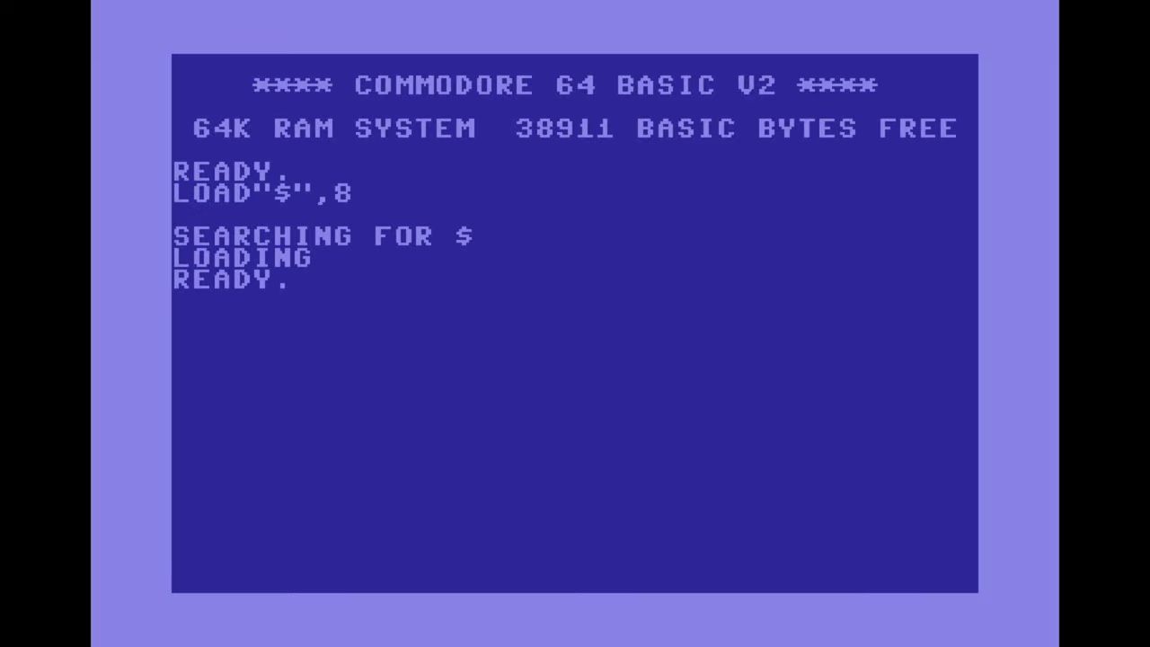
{"action": "type", "text": "LIST"}
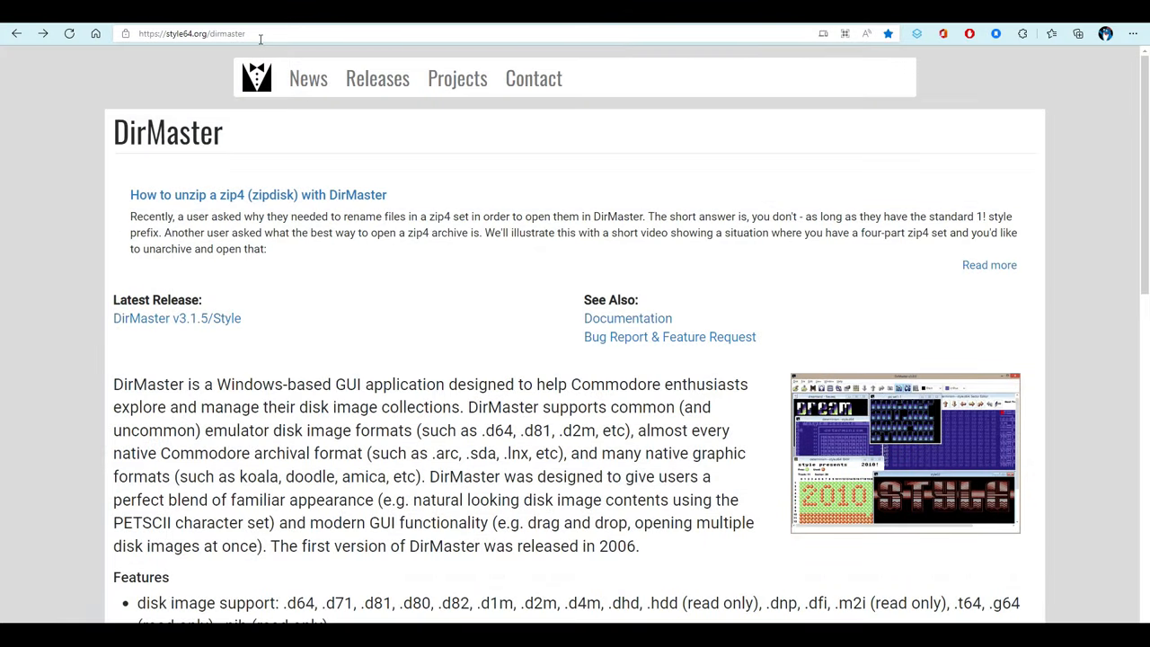
Navigate the browser to style64.org/dirmaster.
{"action": "left_click", "coordinate": [189, 32]}
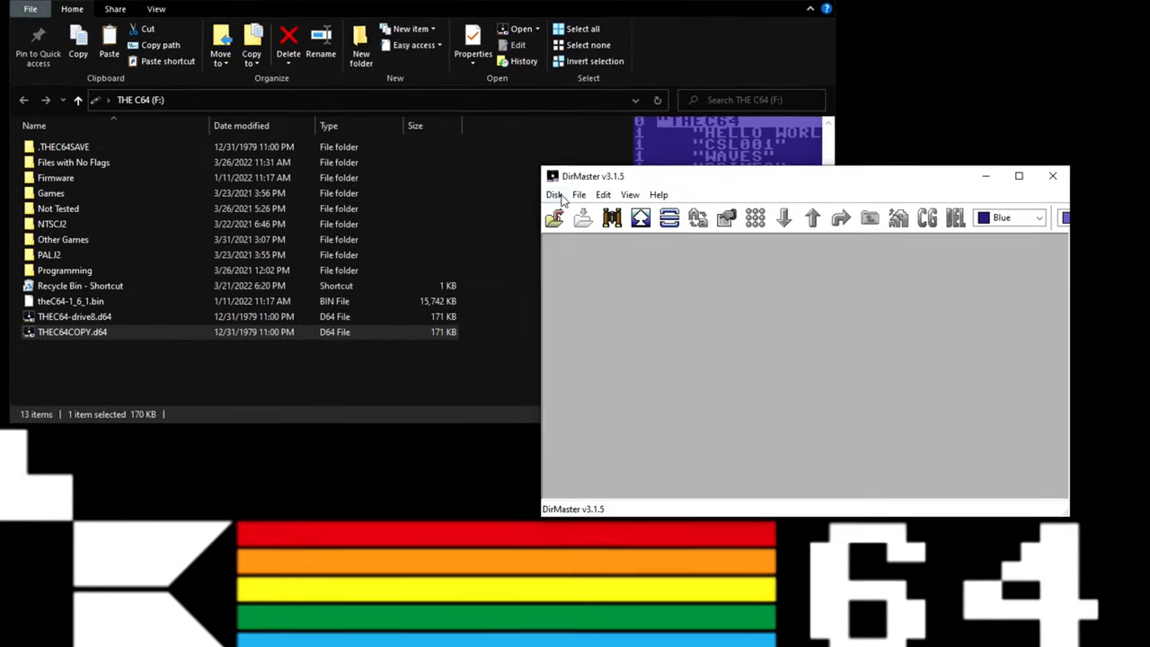
Create a new blank D64 image via Disk > New, showing 664 blocks free.
{"action": "left_click", "coordinate": [555, 194]}
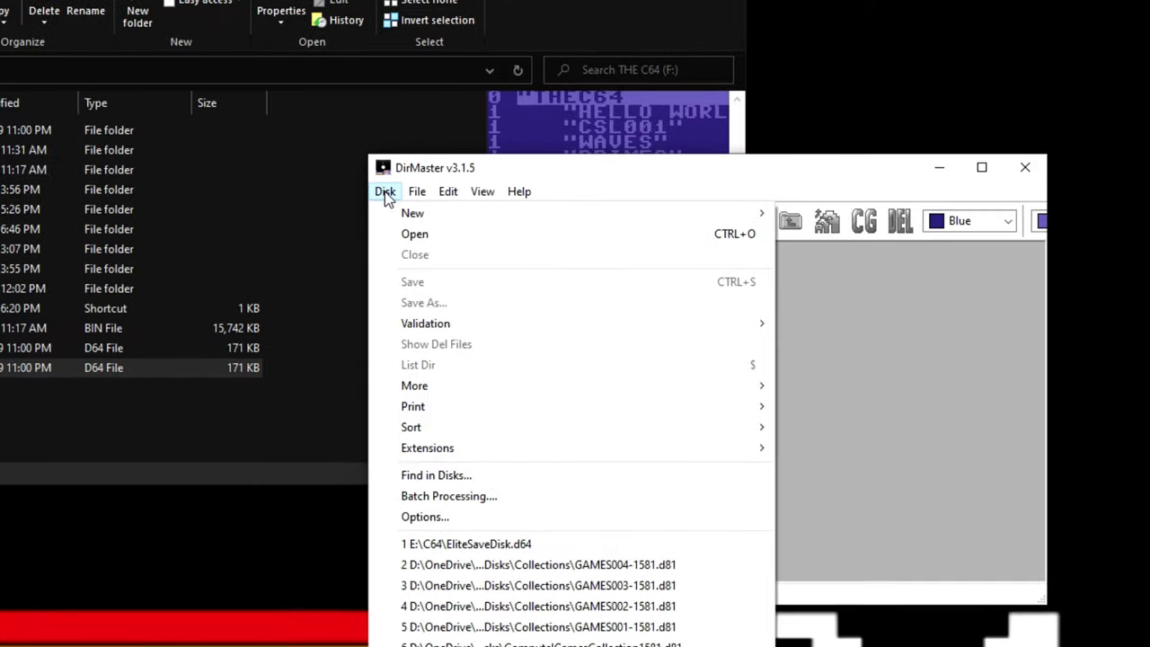
{"action": "mouse_move", "coordinate": [413, 212]}
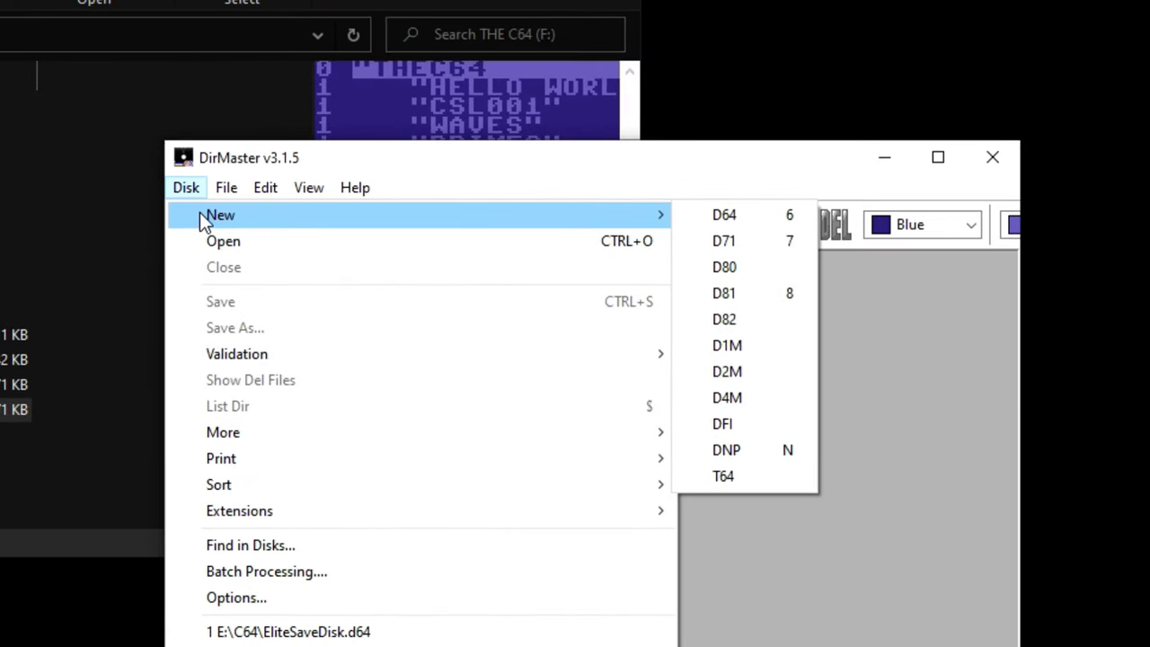
{"action": "mouse_move", "coordinate": [724, 214]}
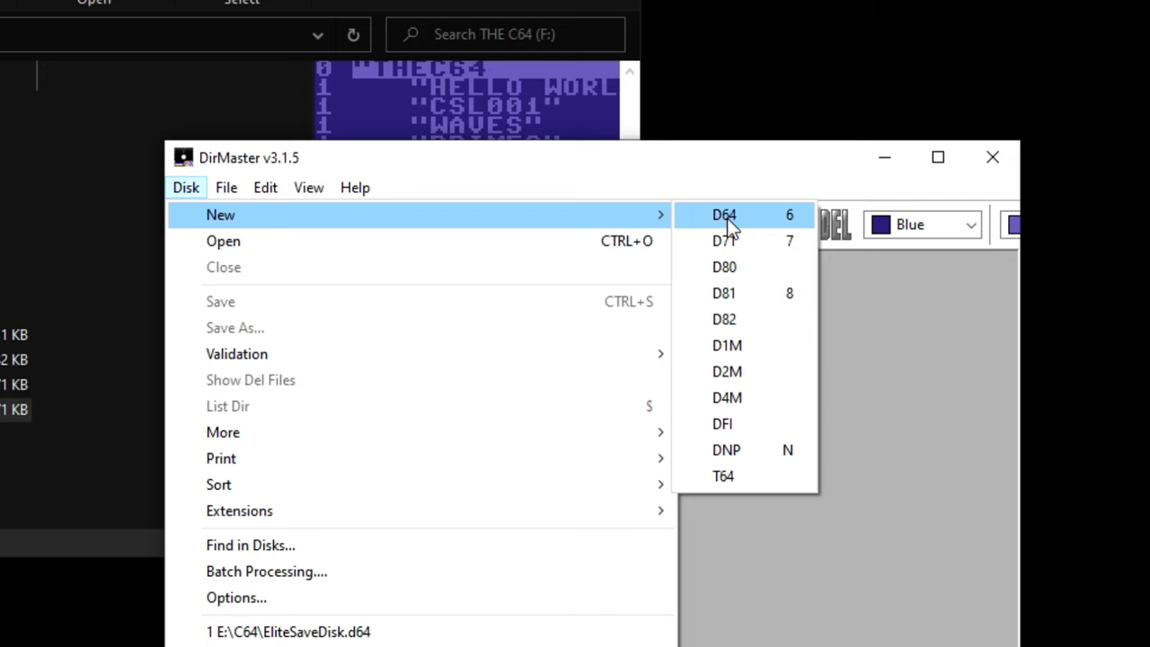
{"action": "left_click", "coordinate": [724, 214]}
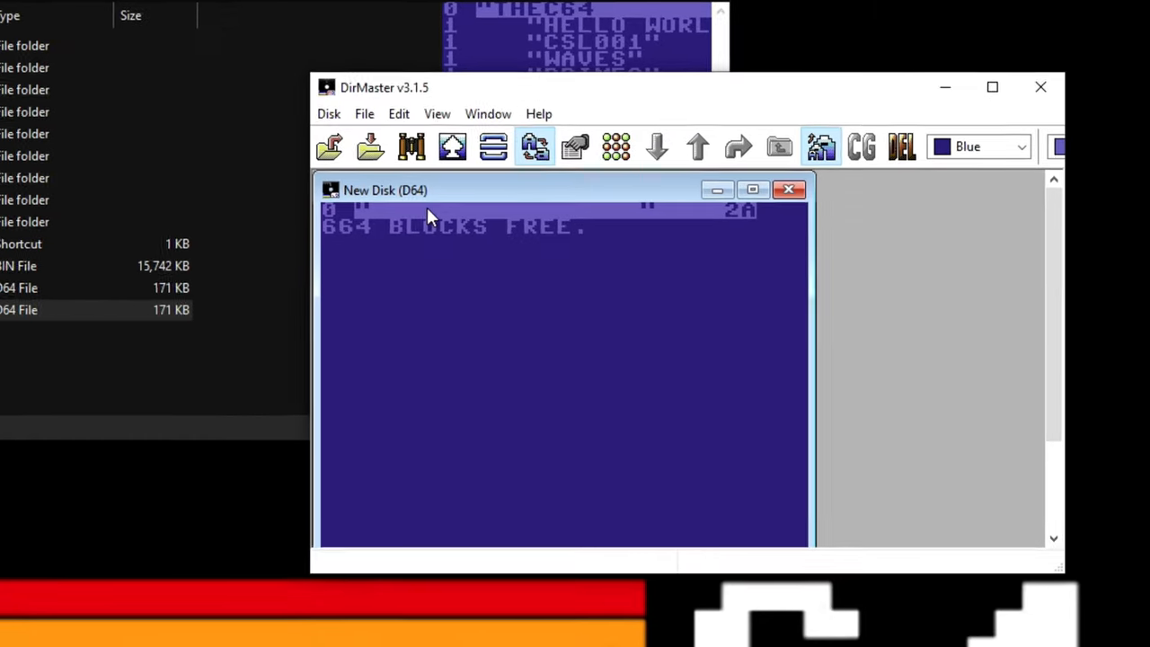
Rename the new blank disk to GAME SAVES 01 via its header context menu.
{"action": "right_click", "coordinate": [431, 215]}
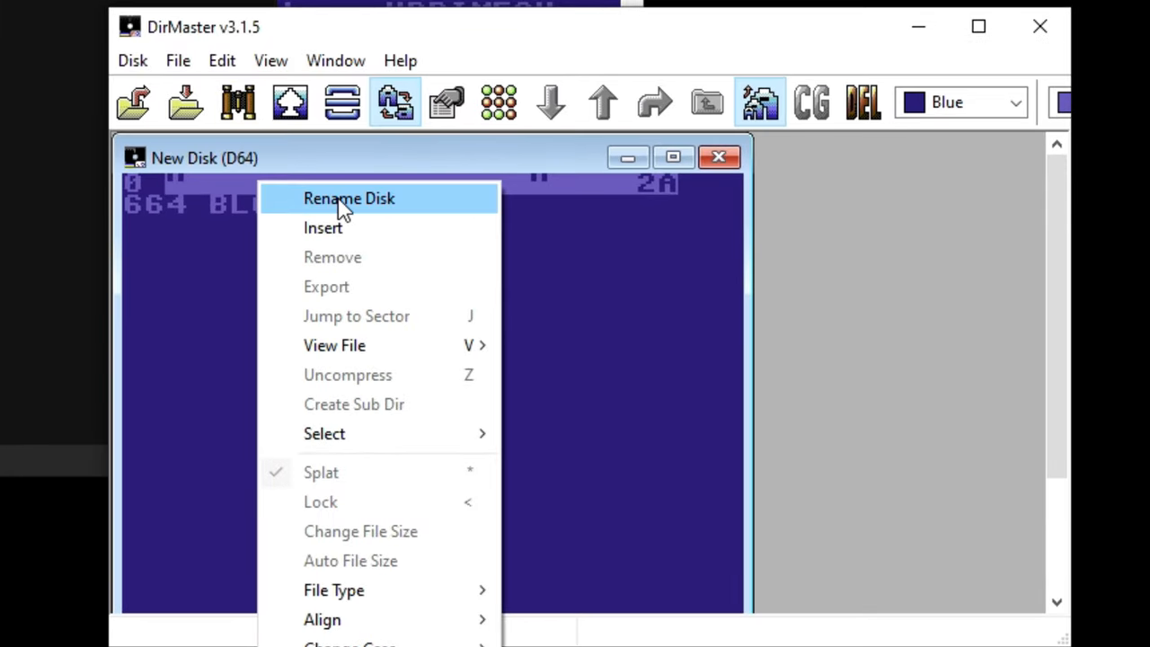
{"action": "left_click", "coordinate": [349, 197]}
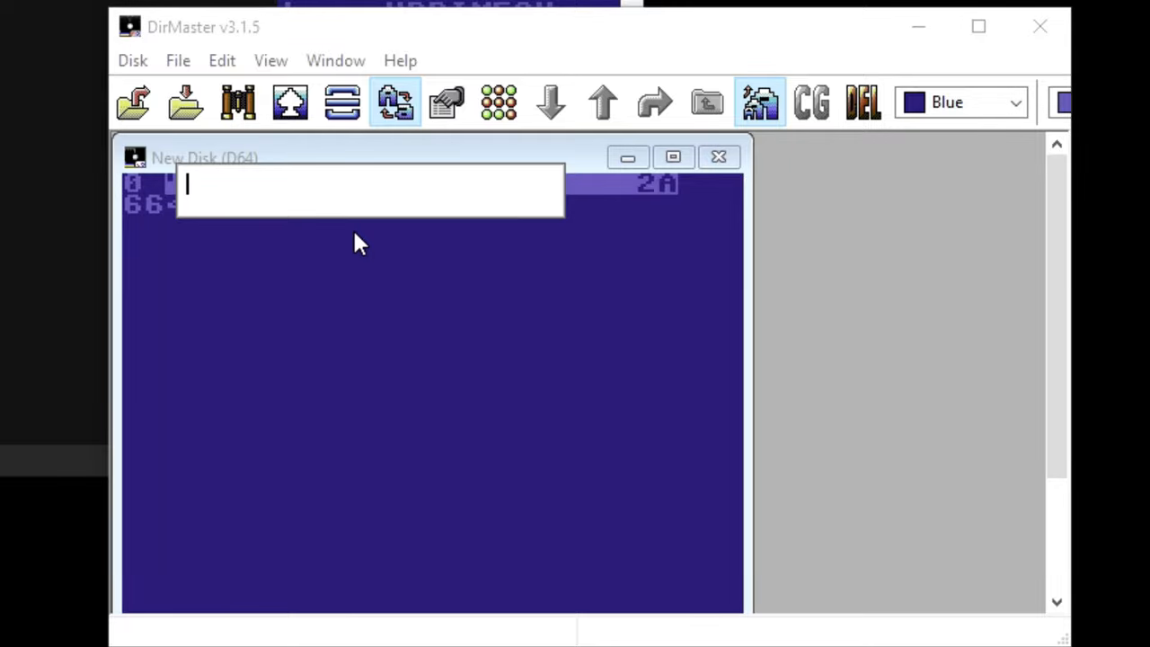
{"action": "type", "text": "GAME SAVES 01"}
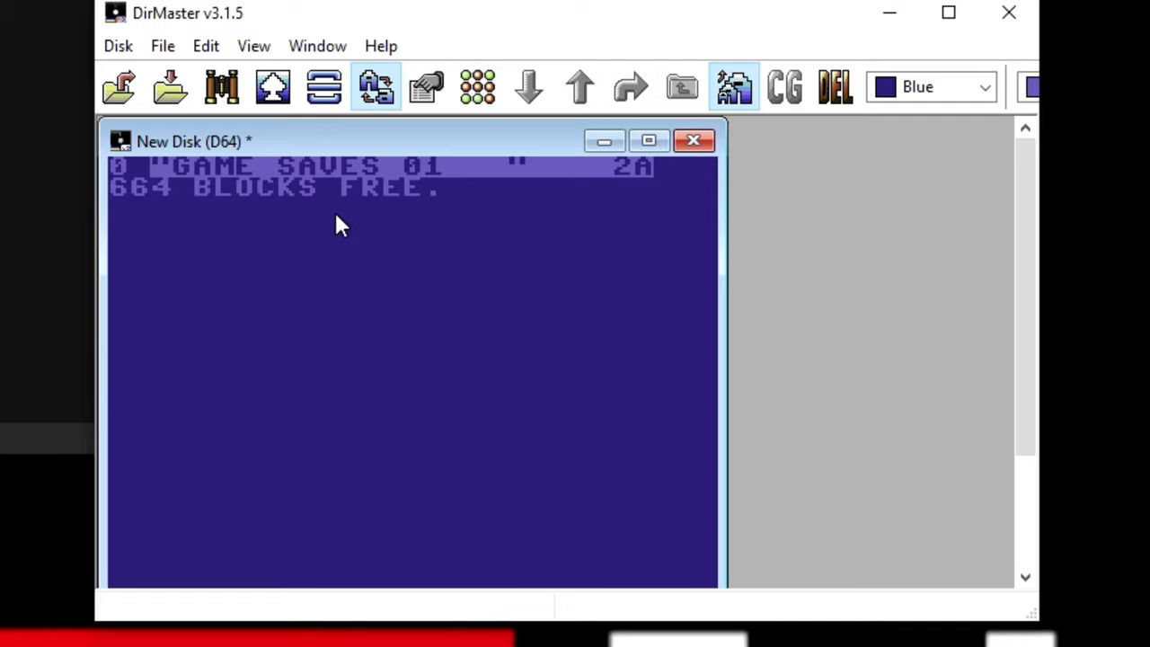
{"action": "mouse_move", "coordinate": [219, 158]}
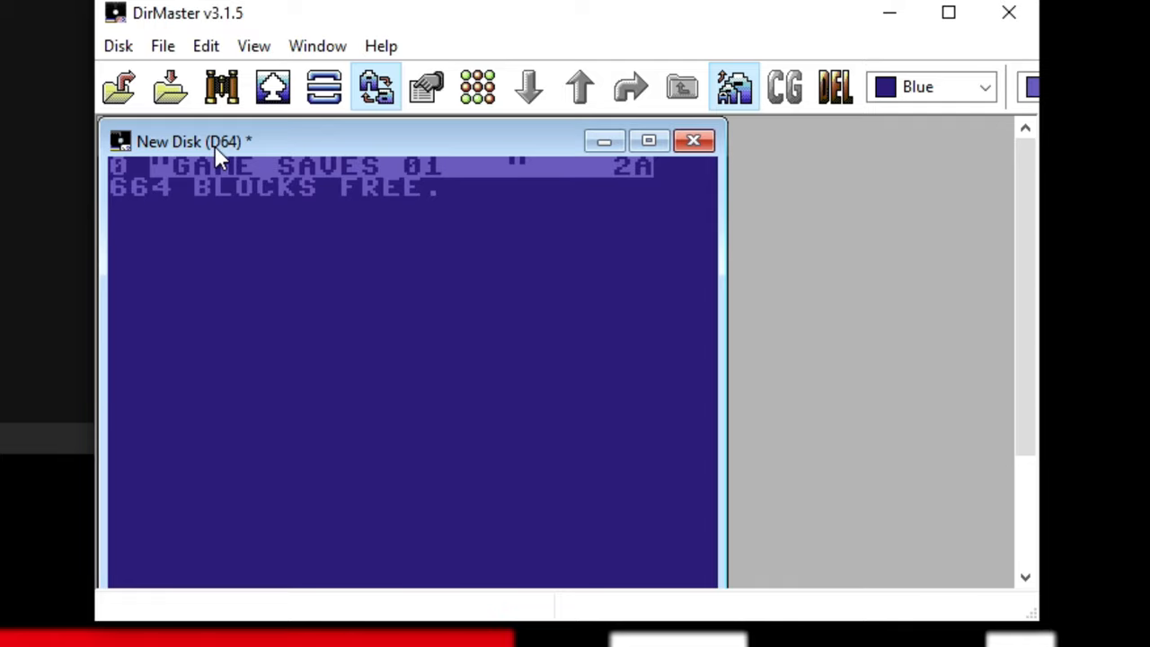
Save the renamed disk image from DirMaster's Disk menu.
{"action": "left_click", "coordinate": [119, 47]}
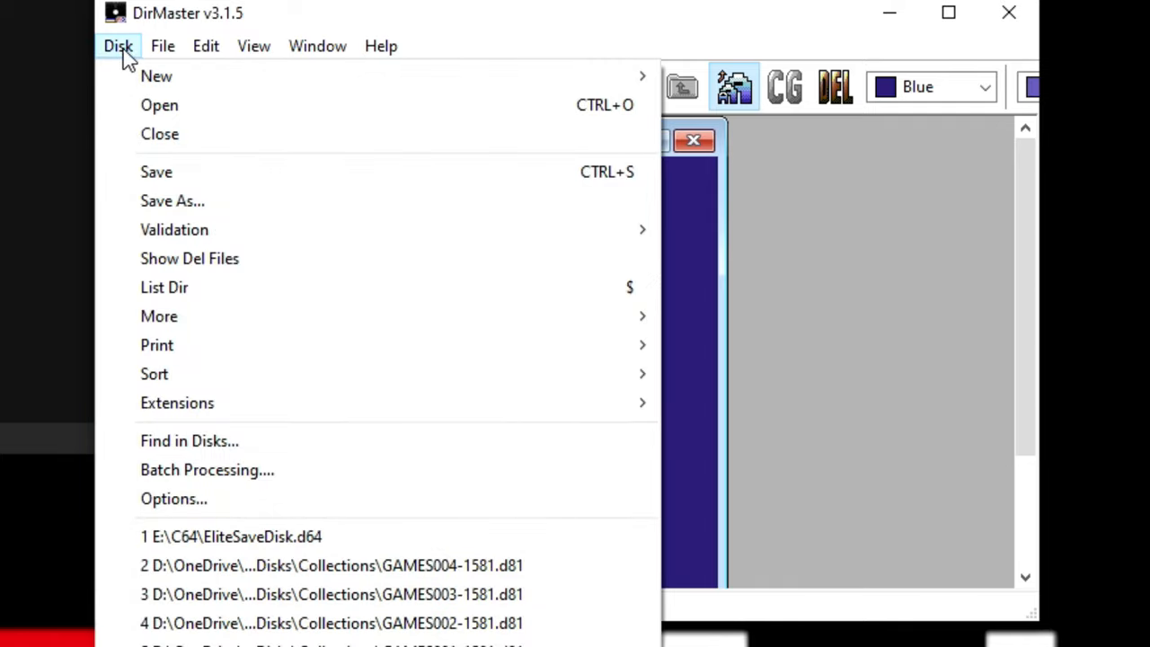
{"action": "left_click", "coordinate": [156, 75]}
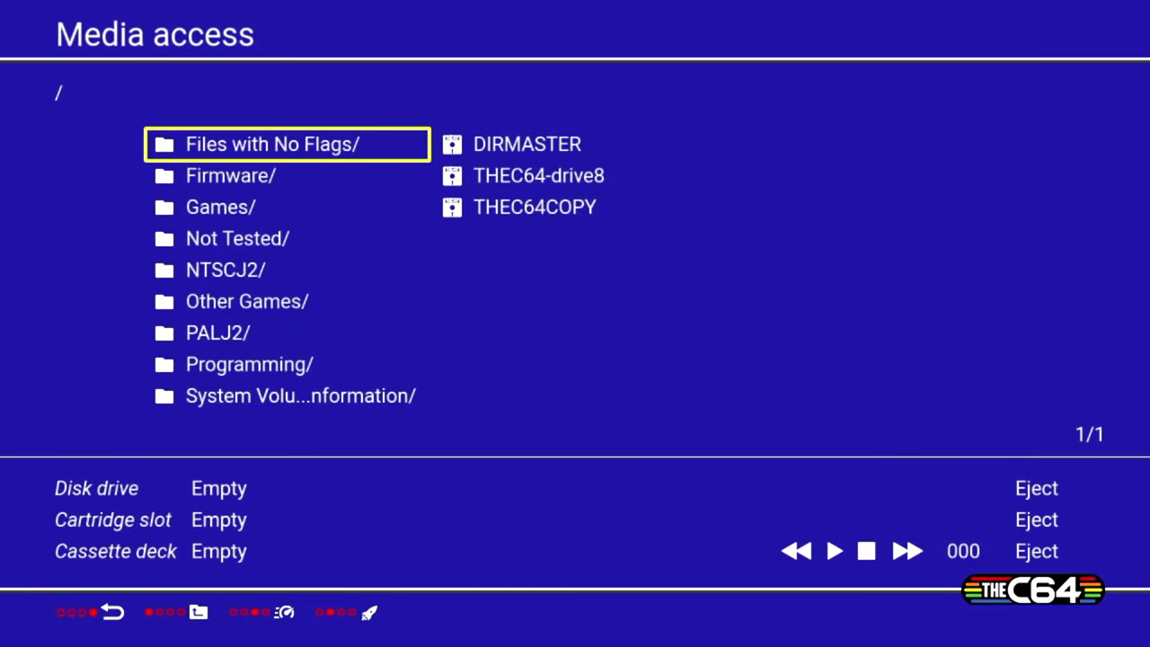
Mount the DIRMASTER image and list drive 8's directory with LOAD"$",8 and LIST.
{"action": "left_click", "coordinate": [529, 143]}
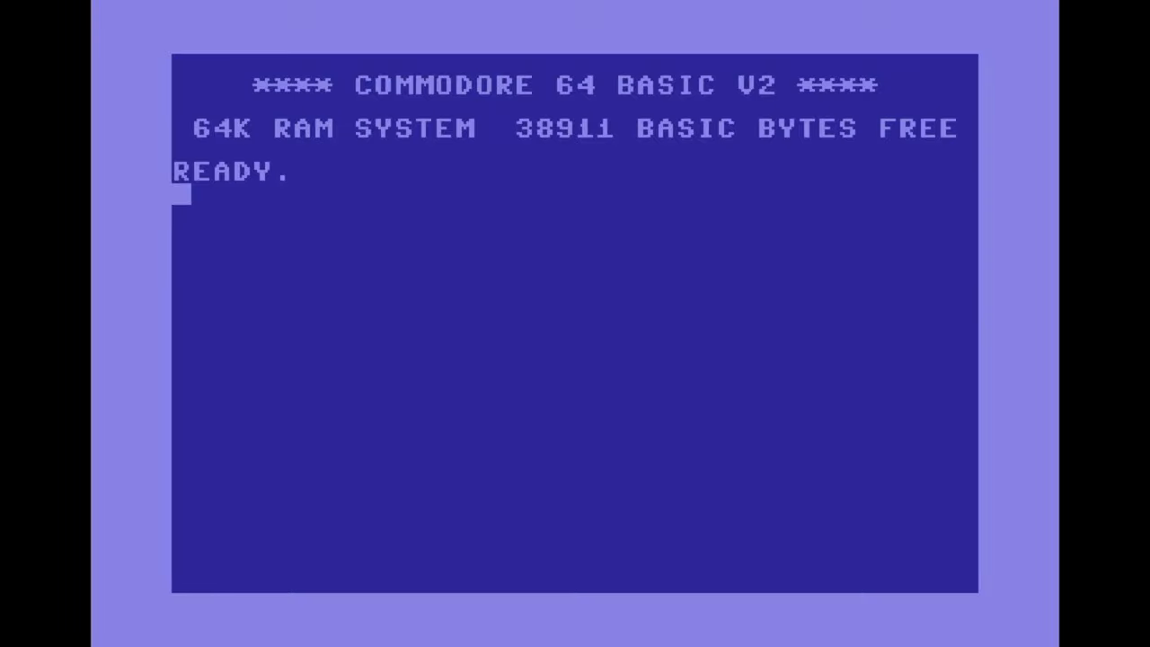
{"action": "type", "text": "LOAD\"$\",8"}
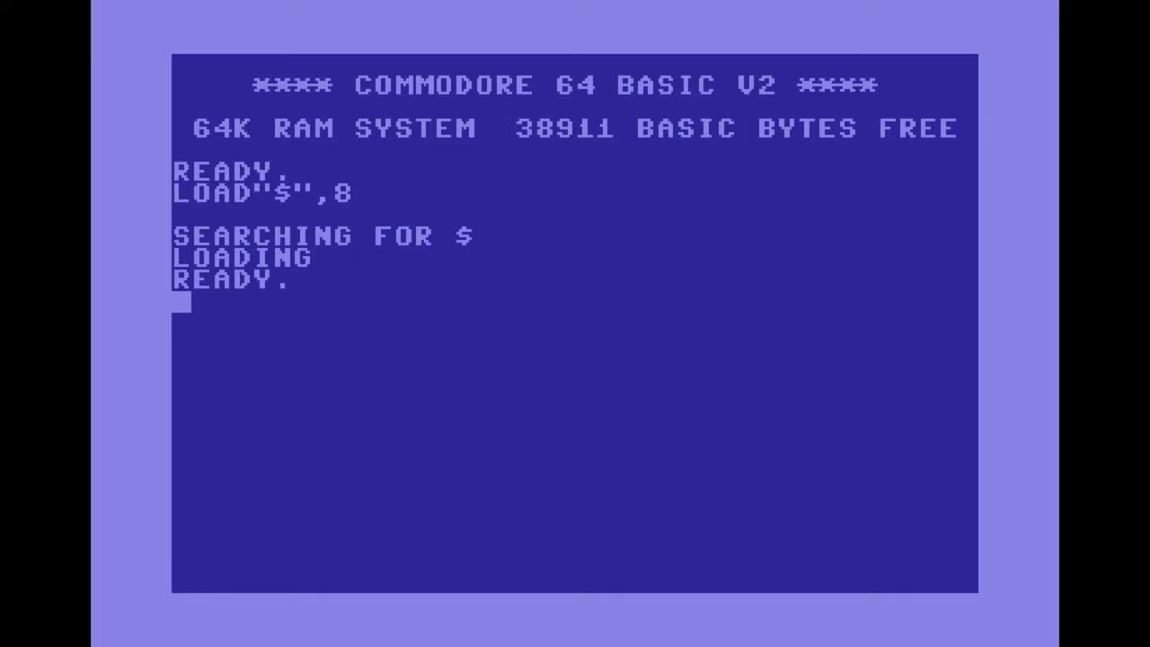
{"action": "type", "text": "LIST"}
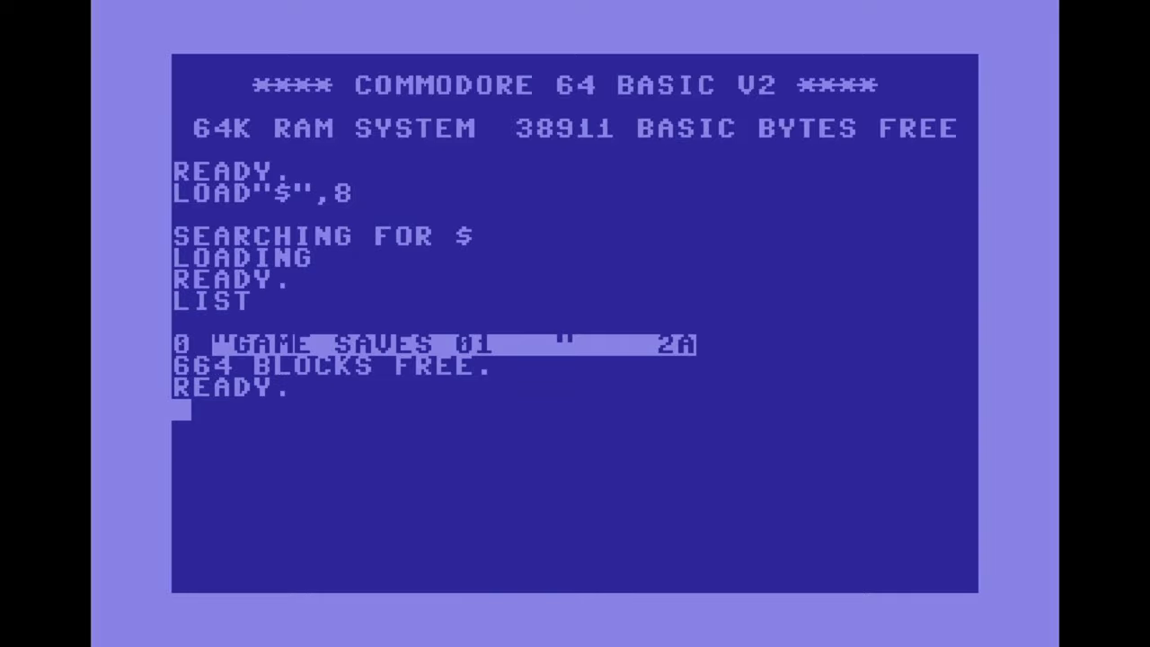